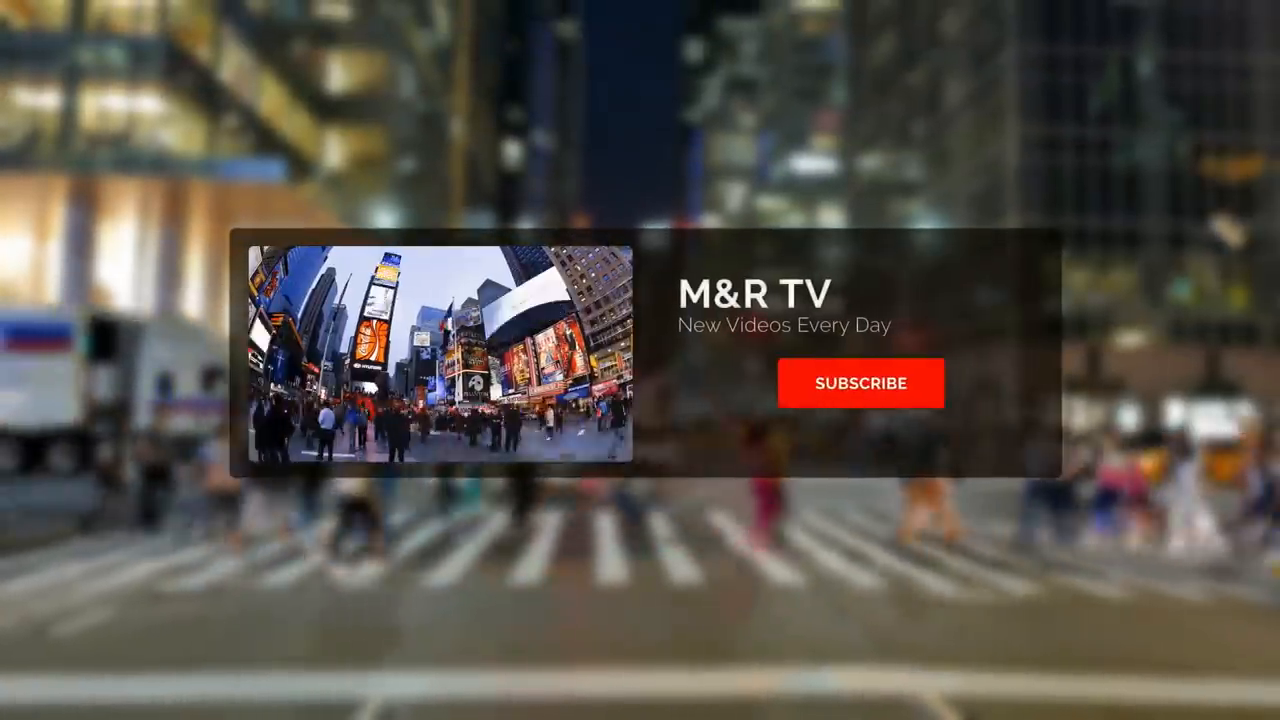
# Let the M&R TV promo play until Subscribe turns to SUBSCRIBED and the like and bell buttons appear
pyautogui.click(860, 384)
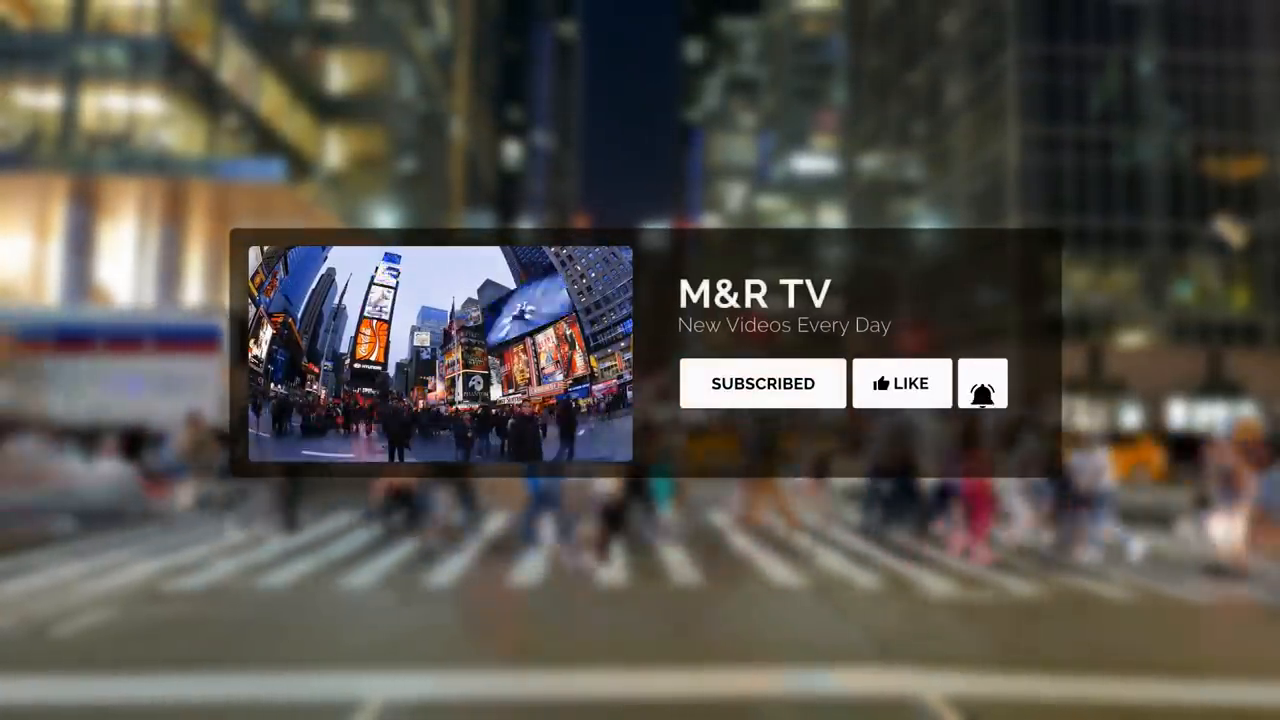